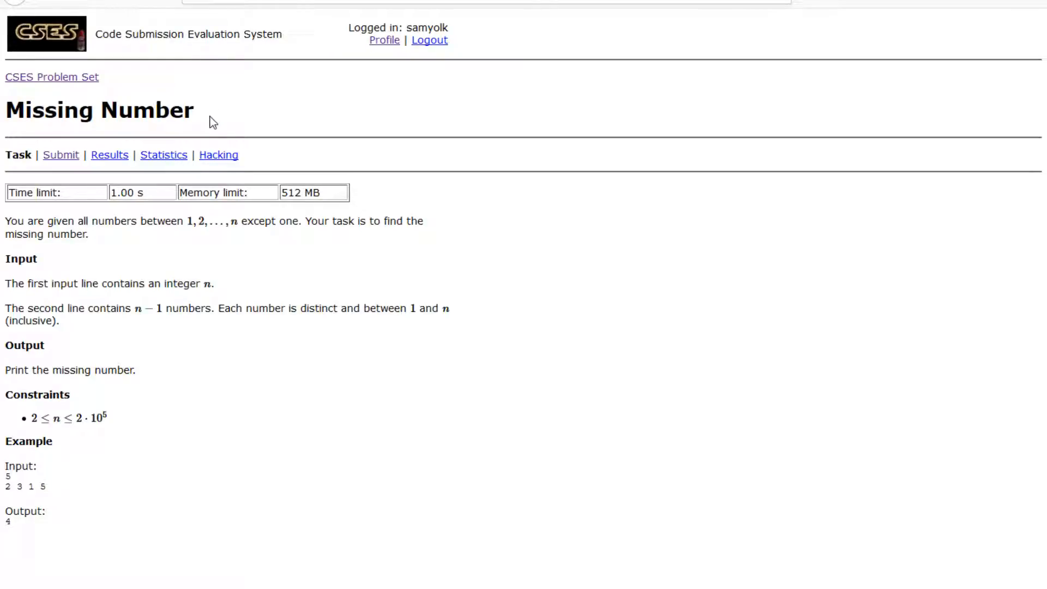
{"action": "mouse_move", "coordinate": [201, 78]}
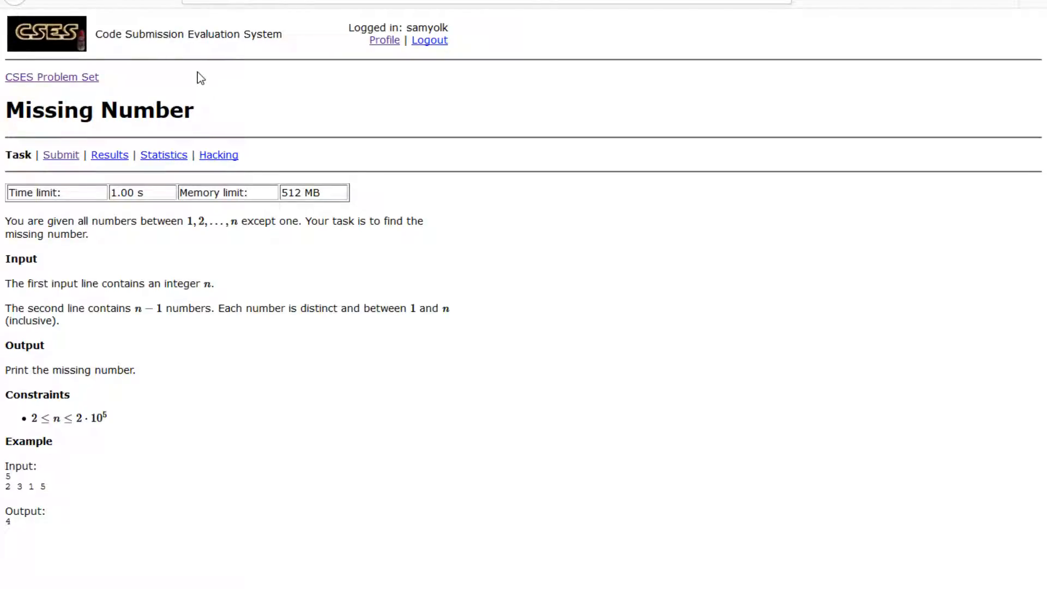
{"action": "mouse_move", "coordinate": [225, 136]}
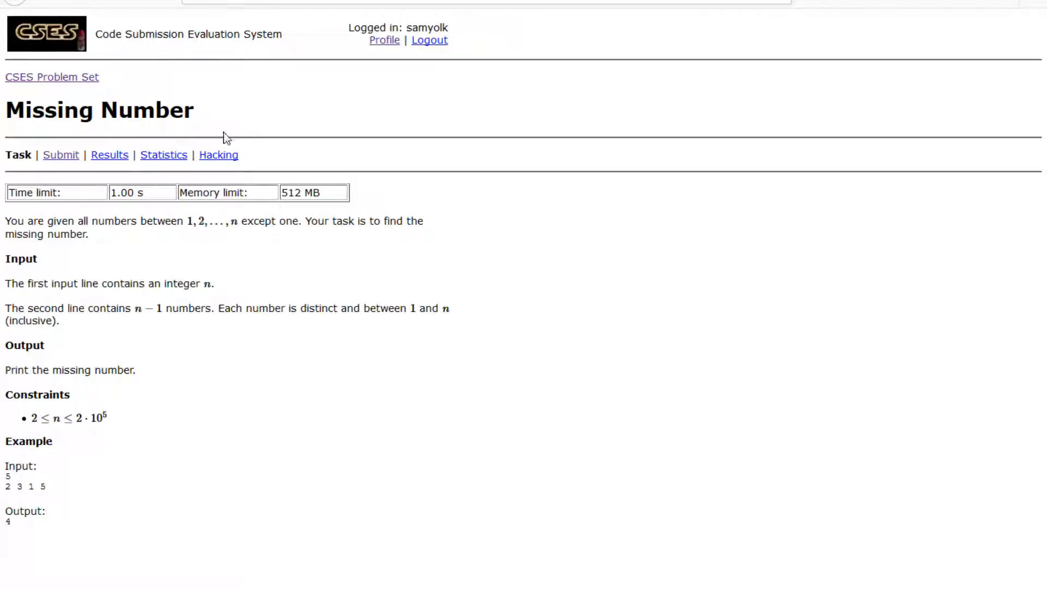
{"action": "mouse_move", "coordinate": [203, 119]}
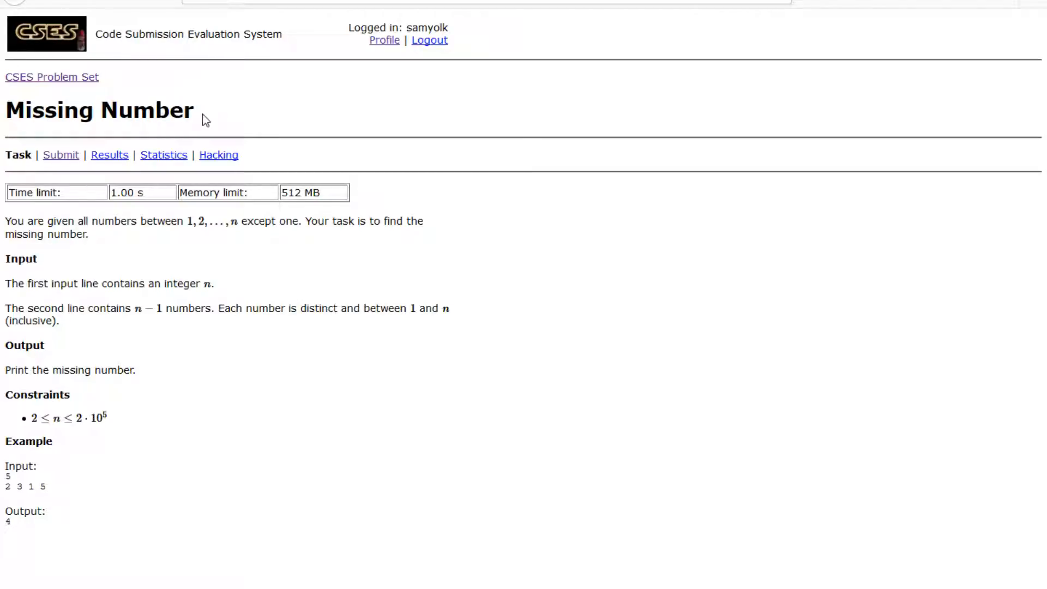
{"action": "mouse_move", "coordinate": [70, 229]}
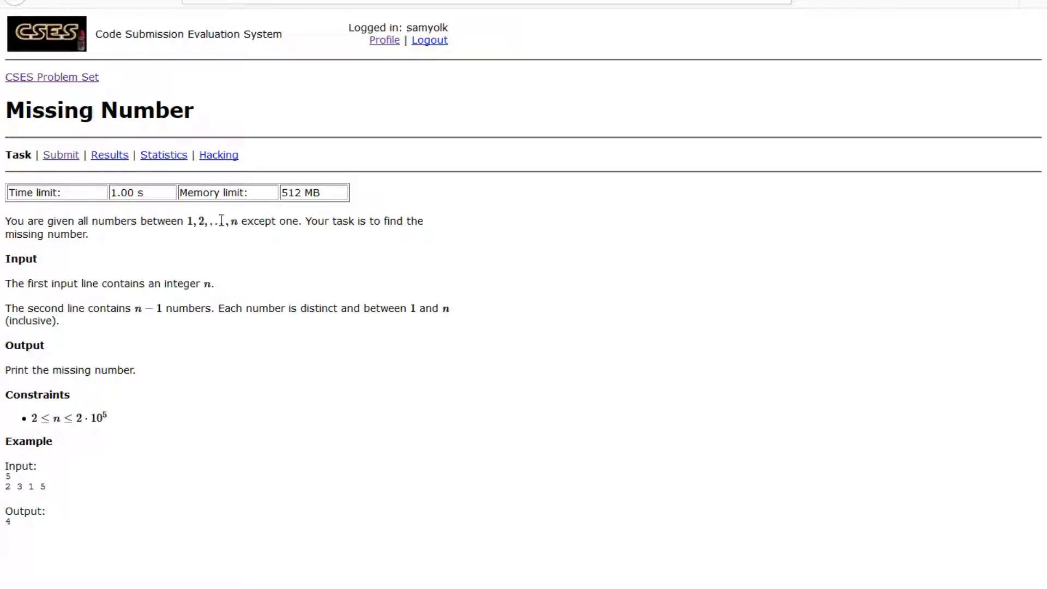
{"action": "mouse_move", "coordinate": [203, 274]}
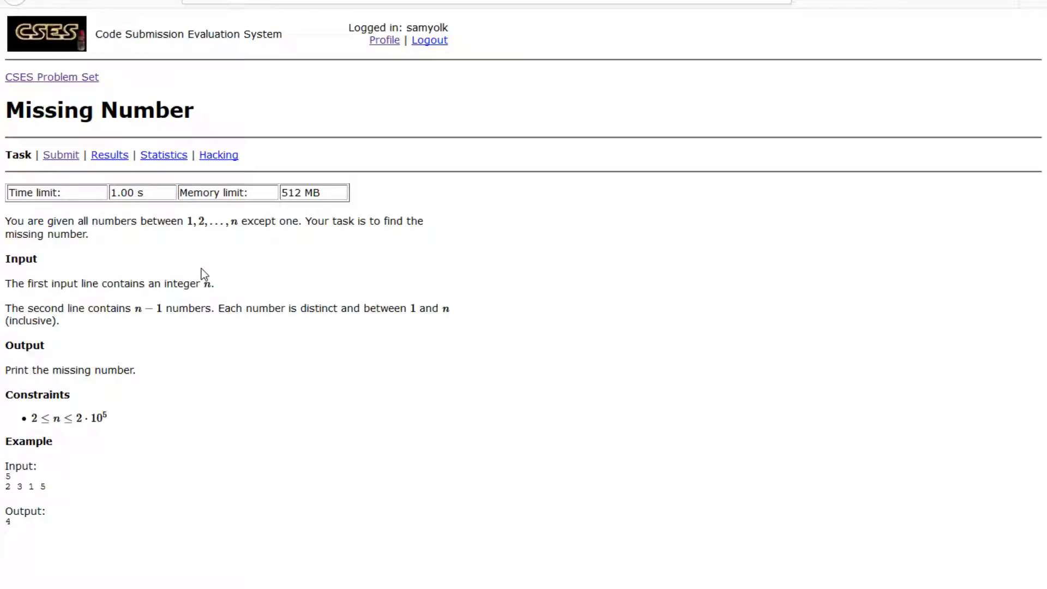
{"action": "mouse_move", "coordinate": [76, 430]}
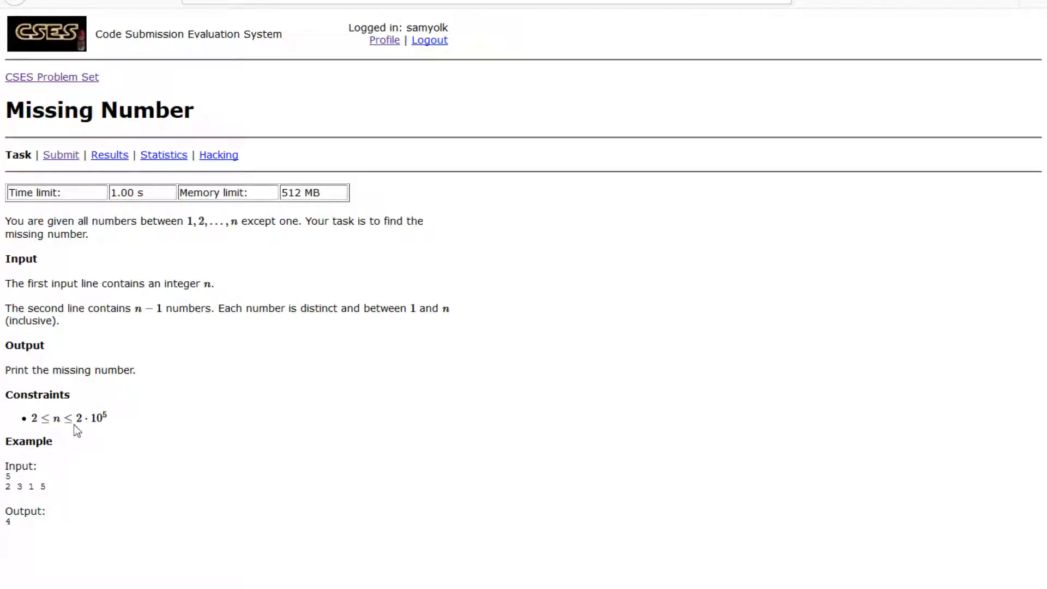
{"action": "mouse_move", "coordinate": [78, 420]}
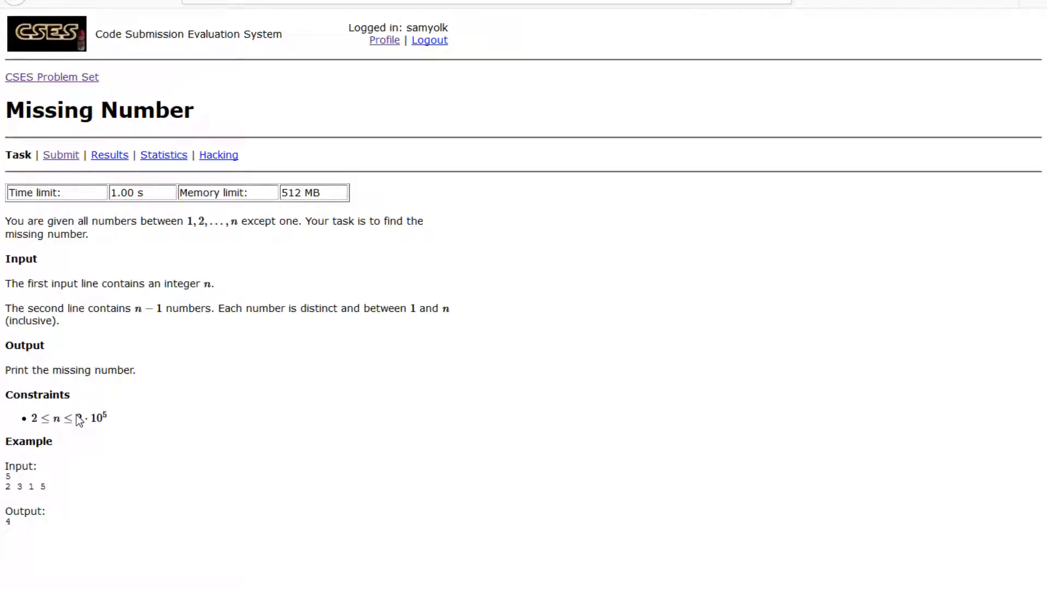
Open the Missing Number main.cpp and start typing 'll' inside main().
{"action": "double_click", "coordinate": [67, 417]}
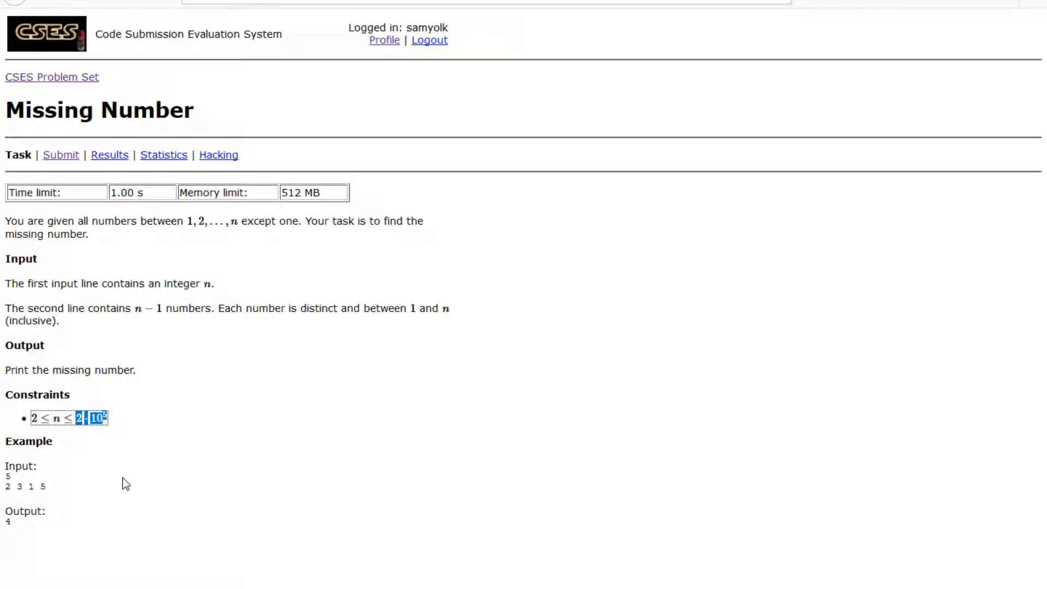
{"action": "mouse_move", "coordinate": [90, 431]}
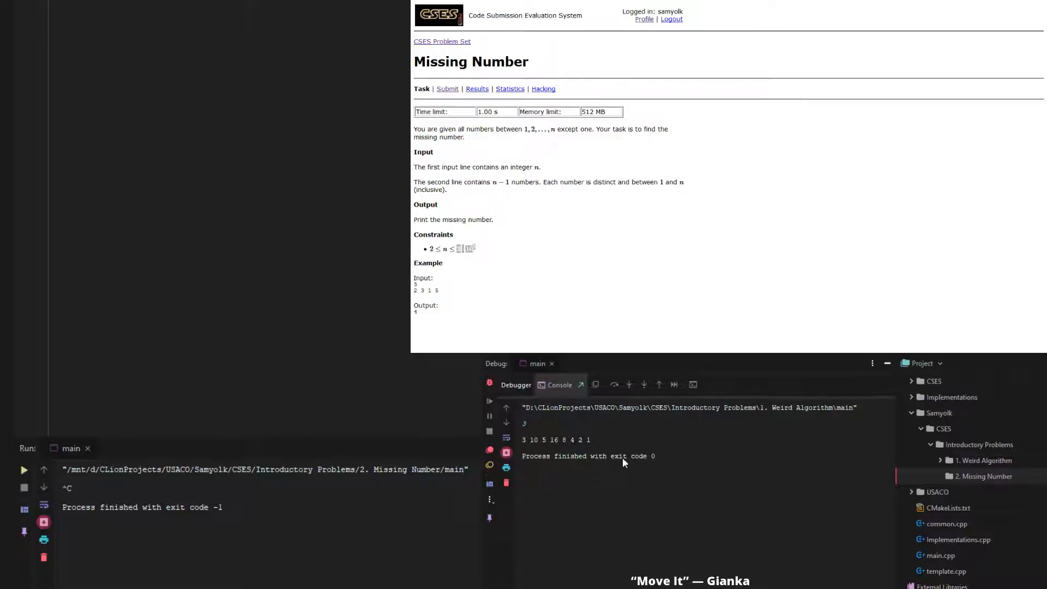
{"action": "mouse_move", "coordinate": [604, 380]}
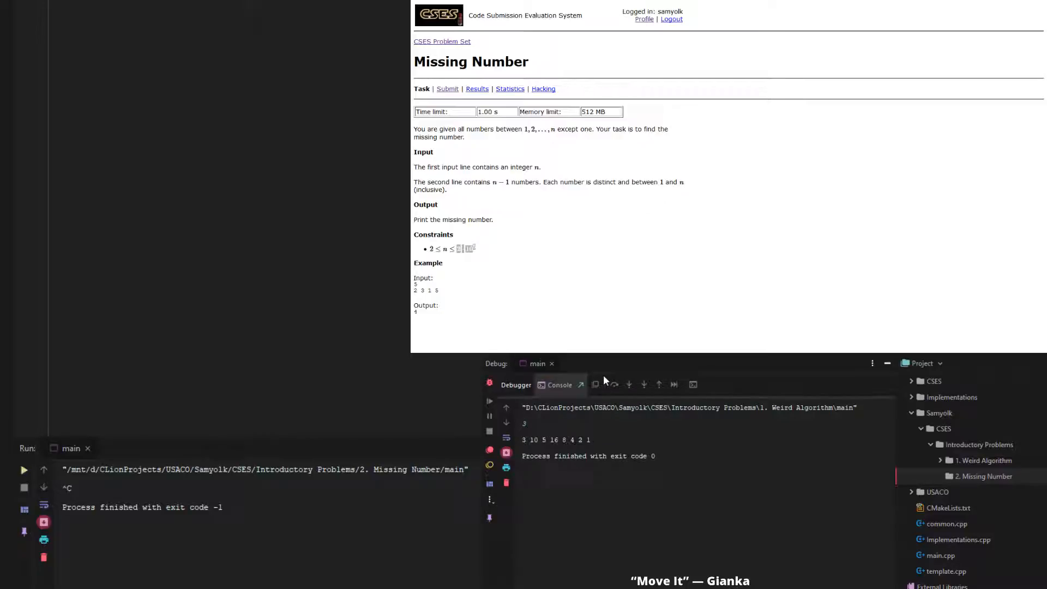
{"action": "left_click", "coordinate": [982, 475]}
{"action": "type", "text": "ll"}
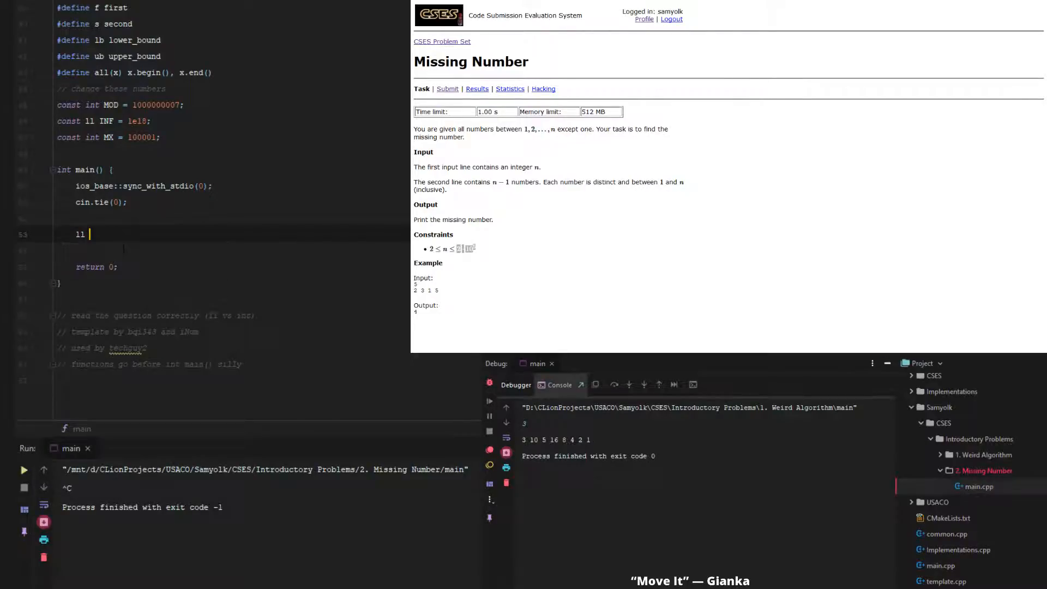
Declare ll n and vl x, then read n with cin.
{"action": "type", "text": "n;"}
{"action": "type", "text": "vl"}
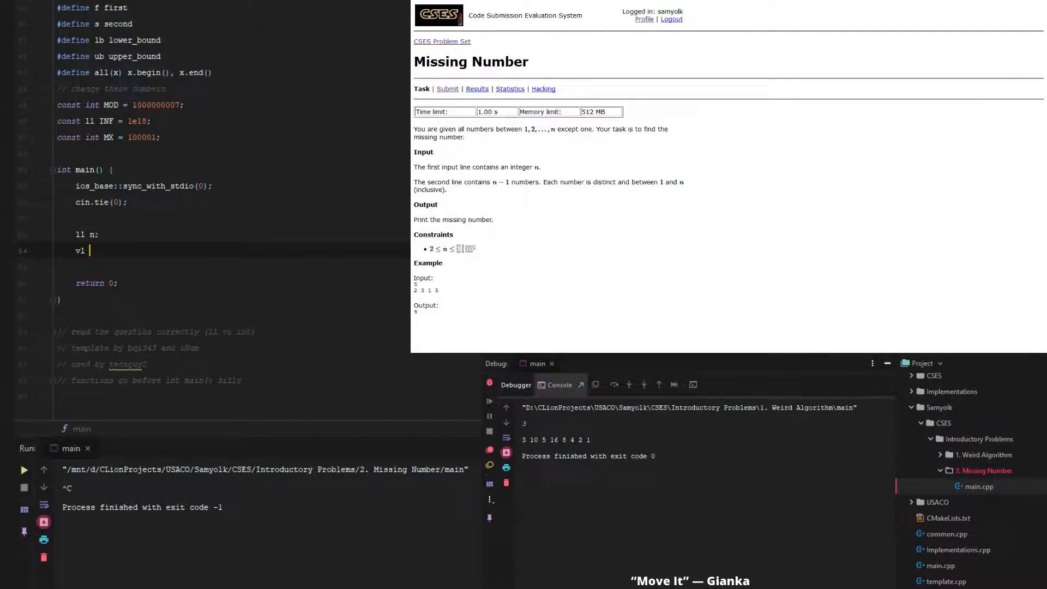
{"action": "type", "text": "x;"}
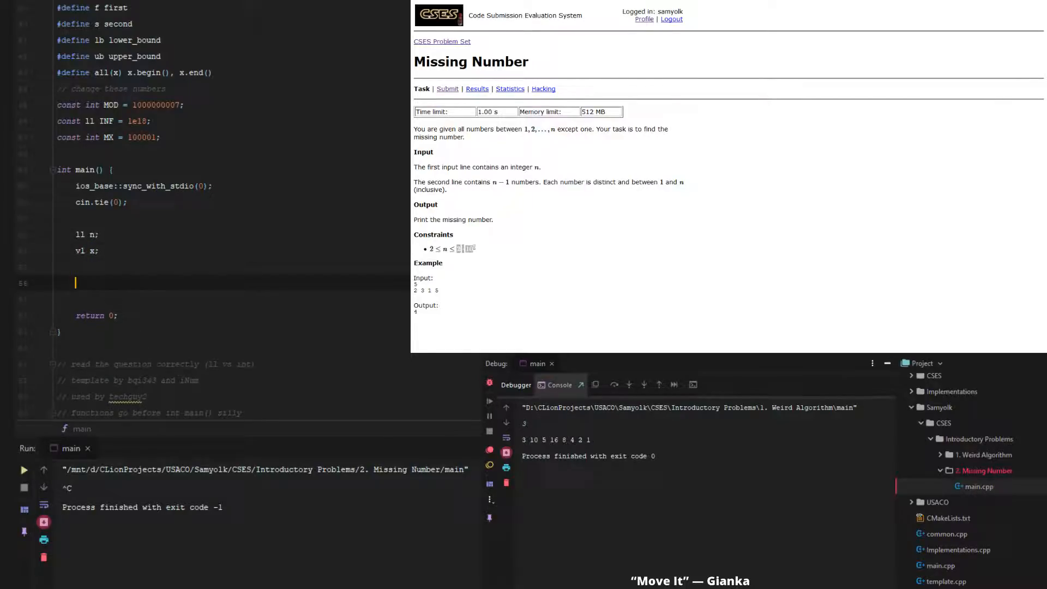
{"action": "type", "text": "cin >> n;"}
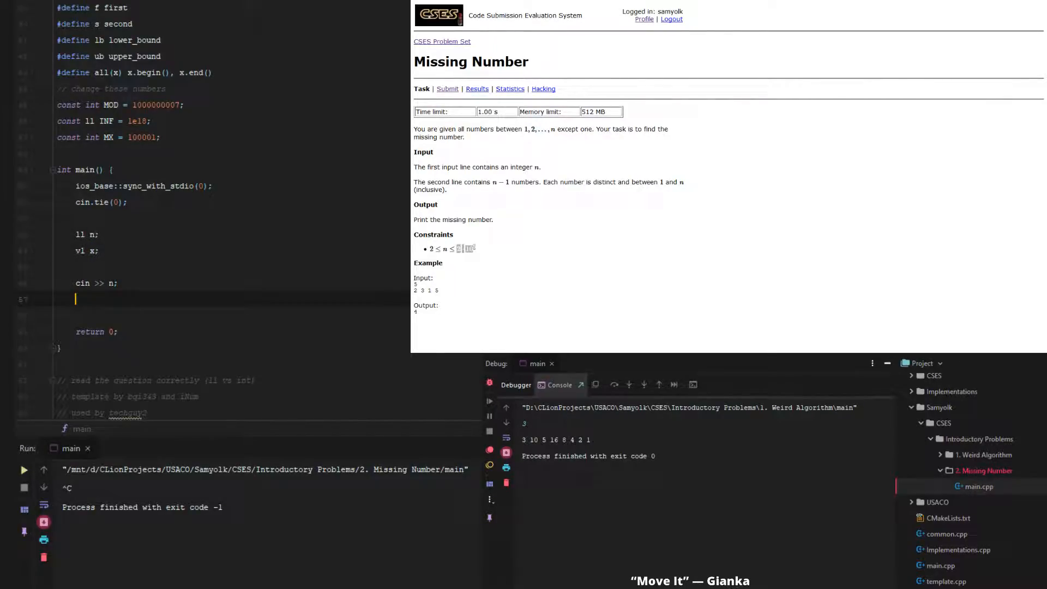
Add a loop to n - 1 that reads t and pushes it into x.
{"action": "type", "text": "fo"}
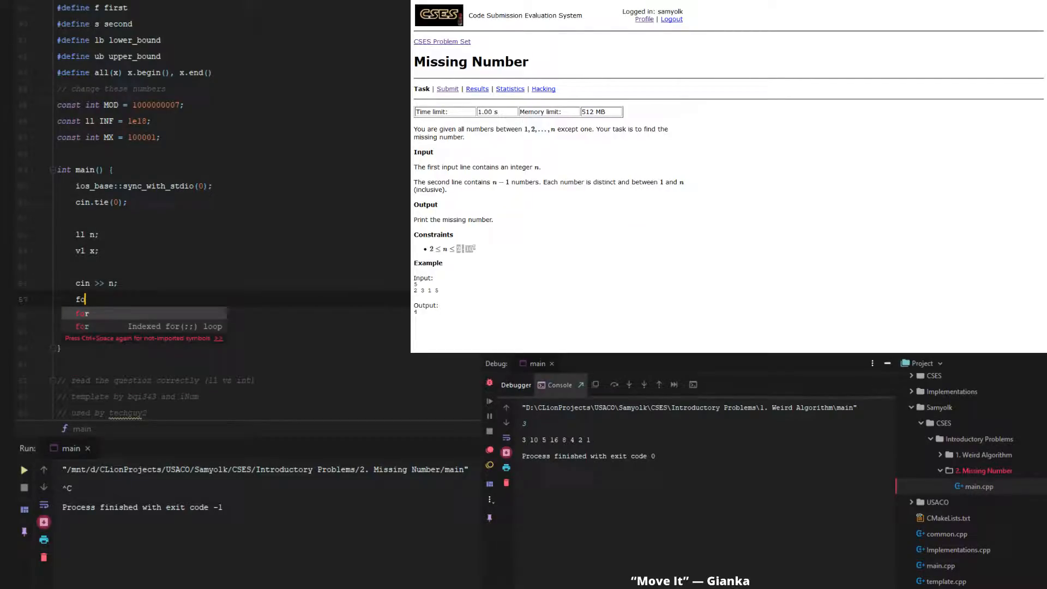
{"action": "left_click", "coordinate": [81, 326]}
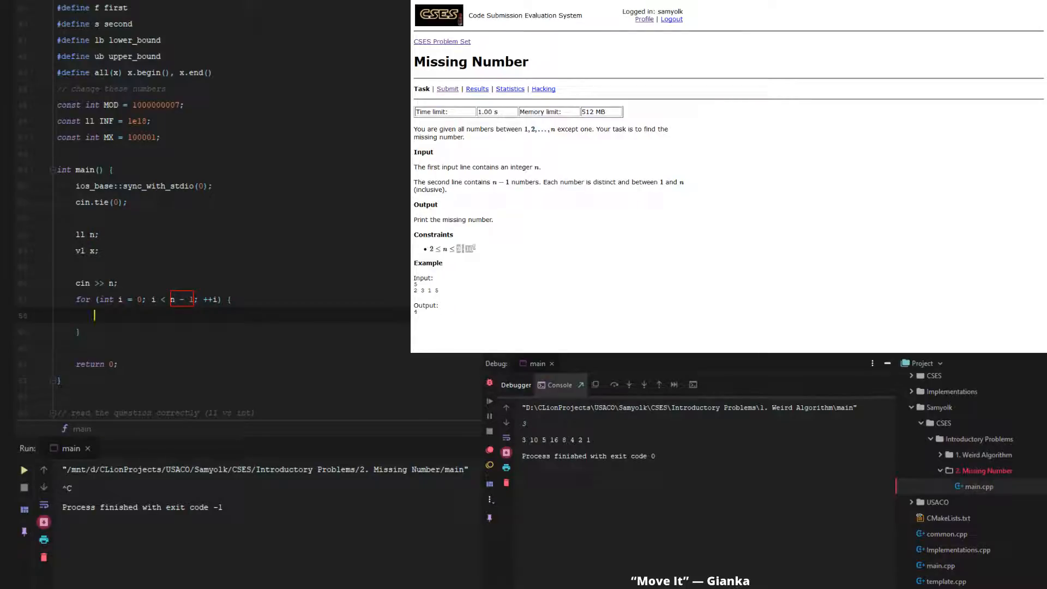
{"action": "left_click", "coordinate": [115, 283]}
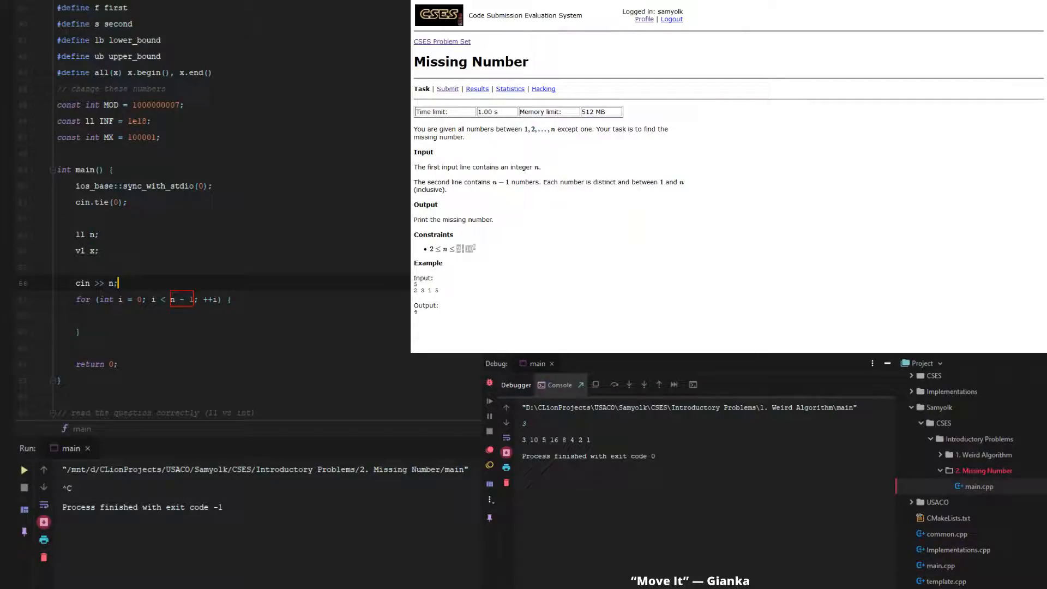
{"action": "type", "text": ", t"}
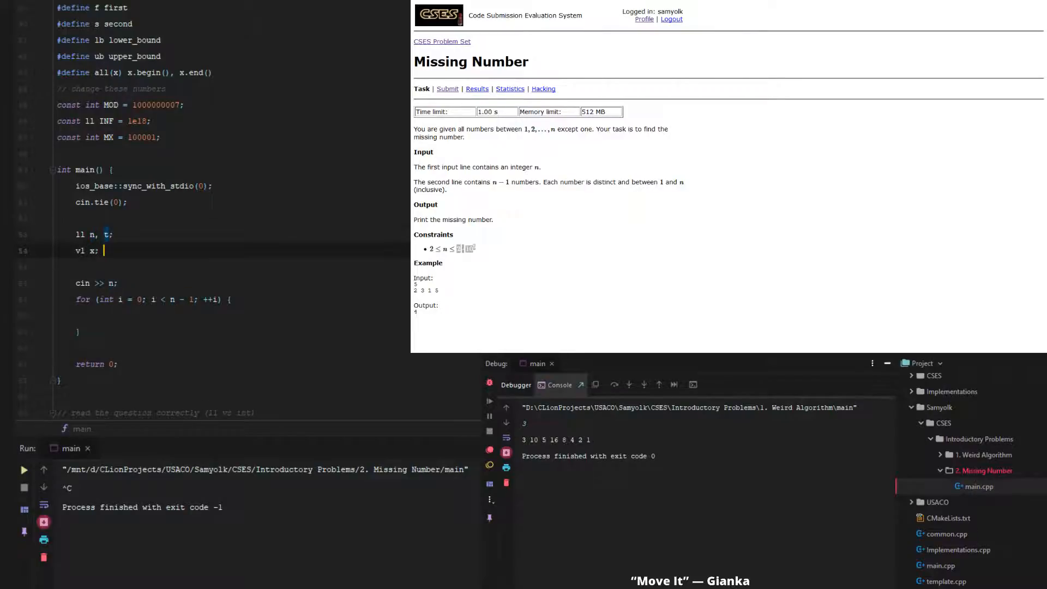
{"action": "type", "text": "cin >> t;"}
{"action": "type", "text": "x."}
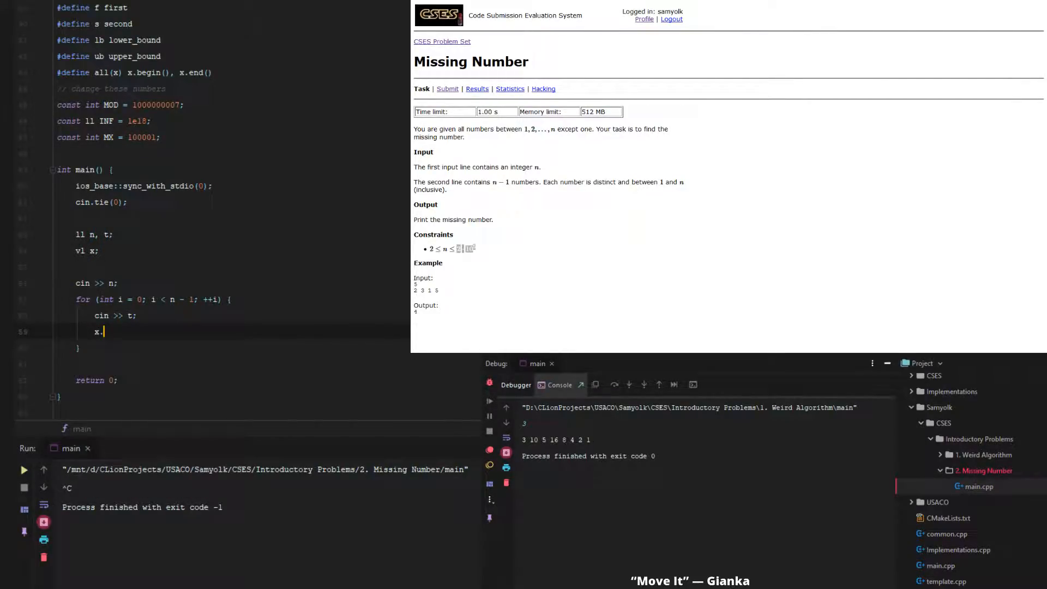
{"action": "type", "text": "pb(t)"}
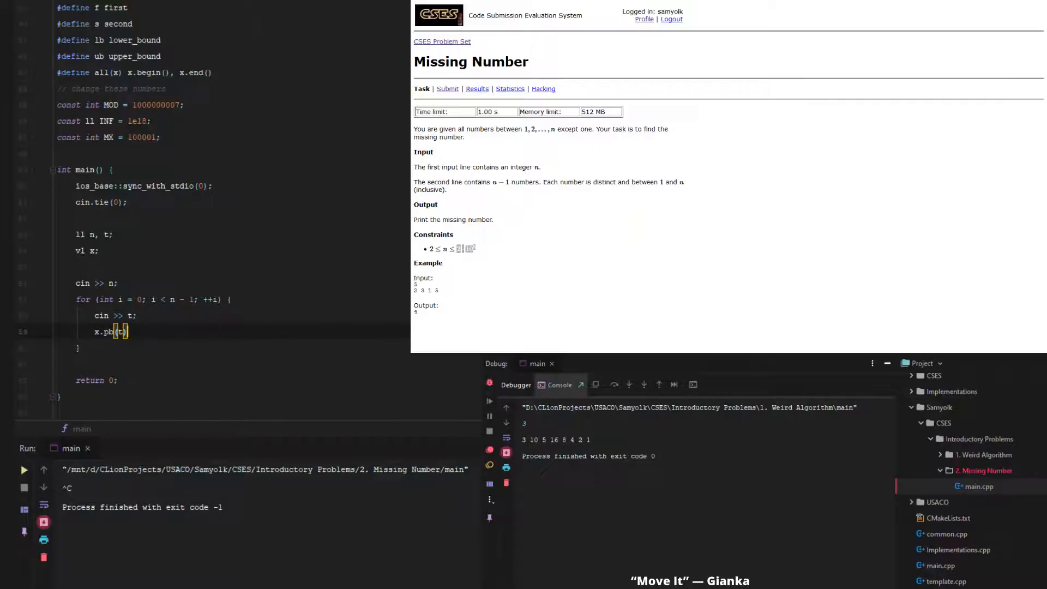
{"action": "left_click", "coordinate": [75, 363]}
{"action": "type", "text": "for ("}
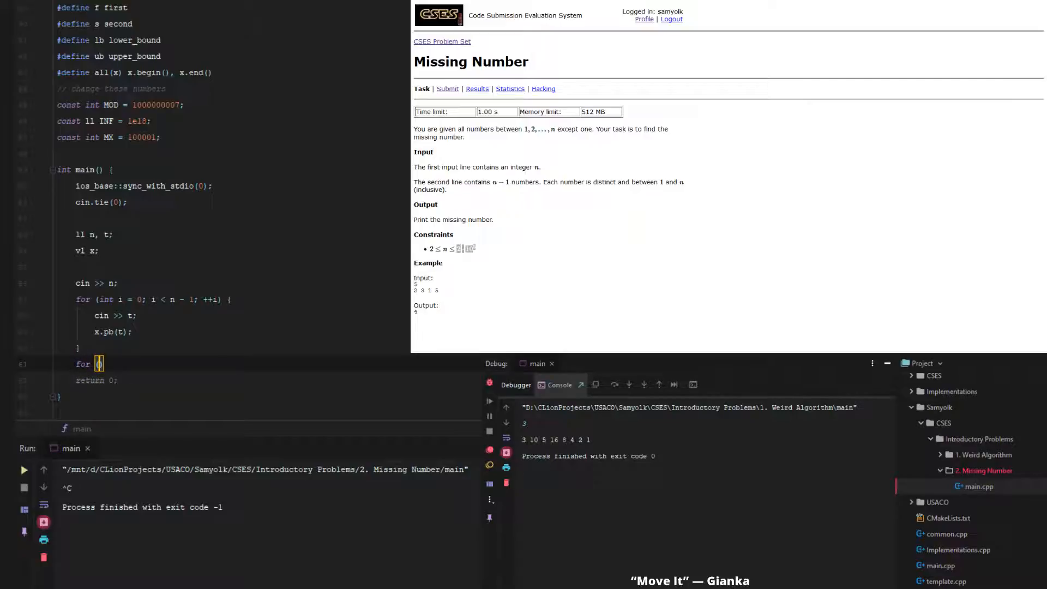
Write a for loop with ll j running from 1 to n.
{"action": "type", "text": "int j"}
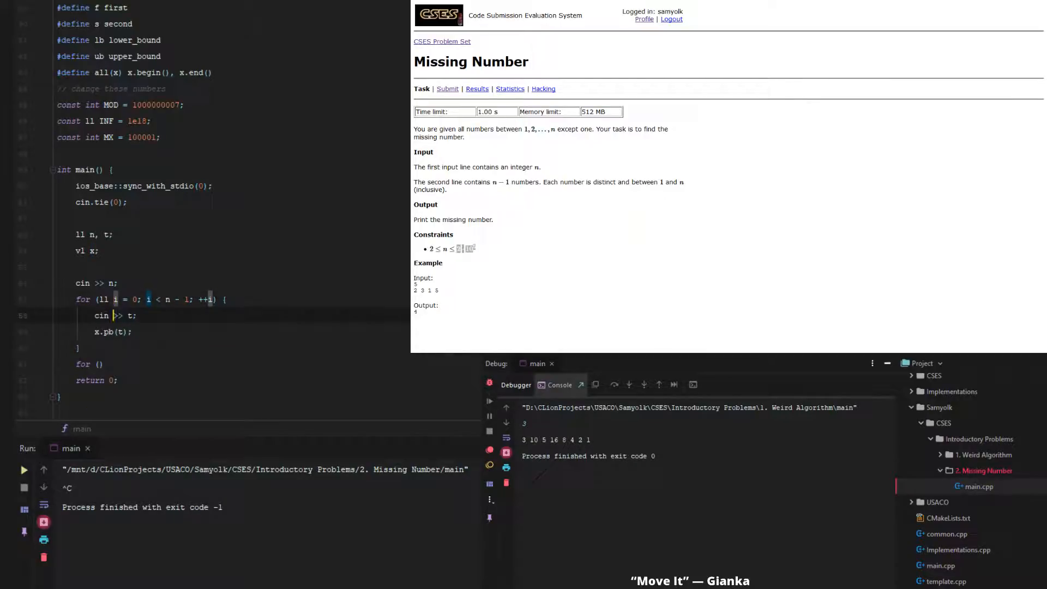
{"action": "type", "text": "ll j"}
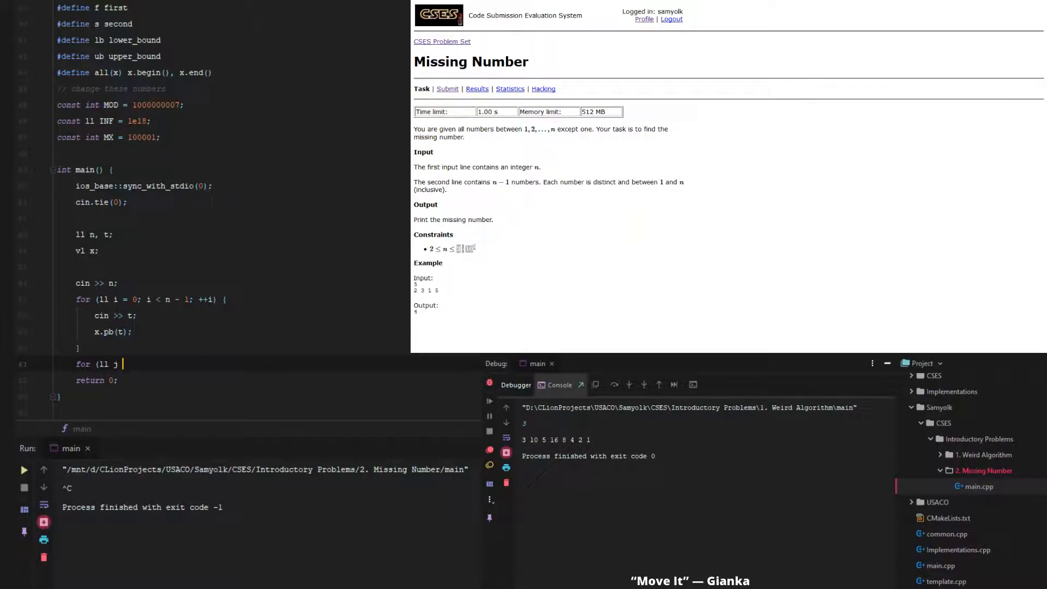
{"action": "type", "text": "= 1;"}
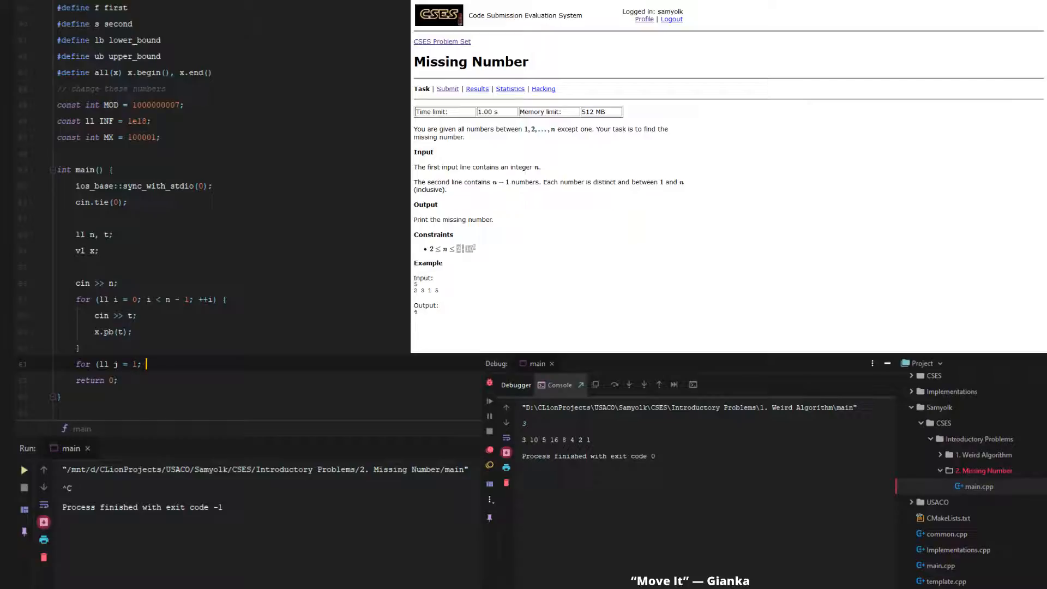
{"action": "type", "text": "j <"}
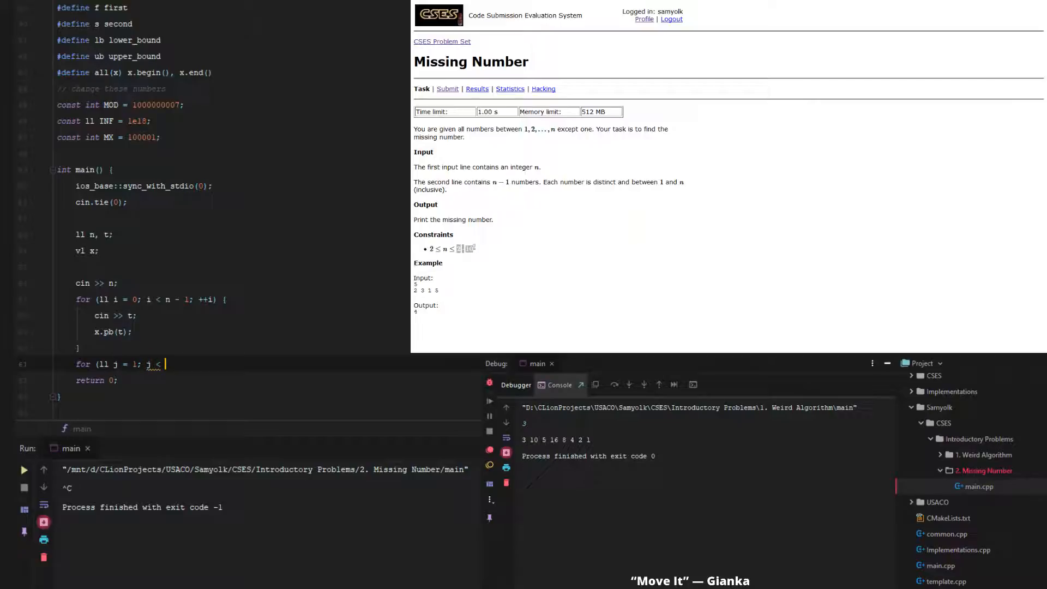
{"action": "type", "text": "n"}
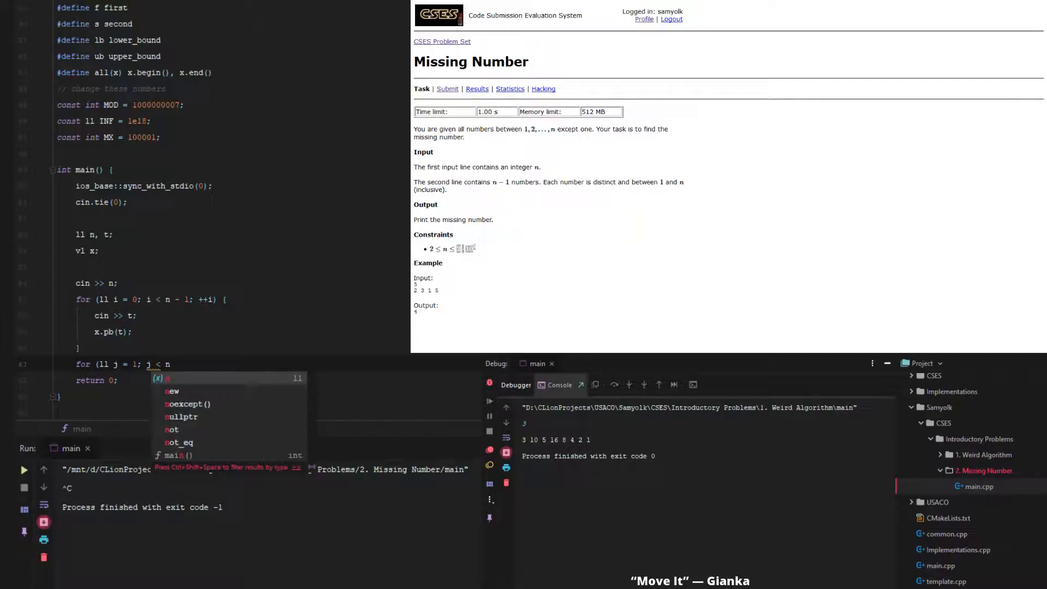
{"action": "type", "text": "<="}
{"action": "type", "text": "cin"}
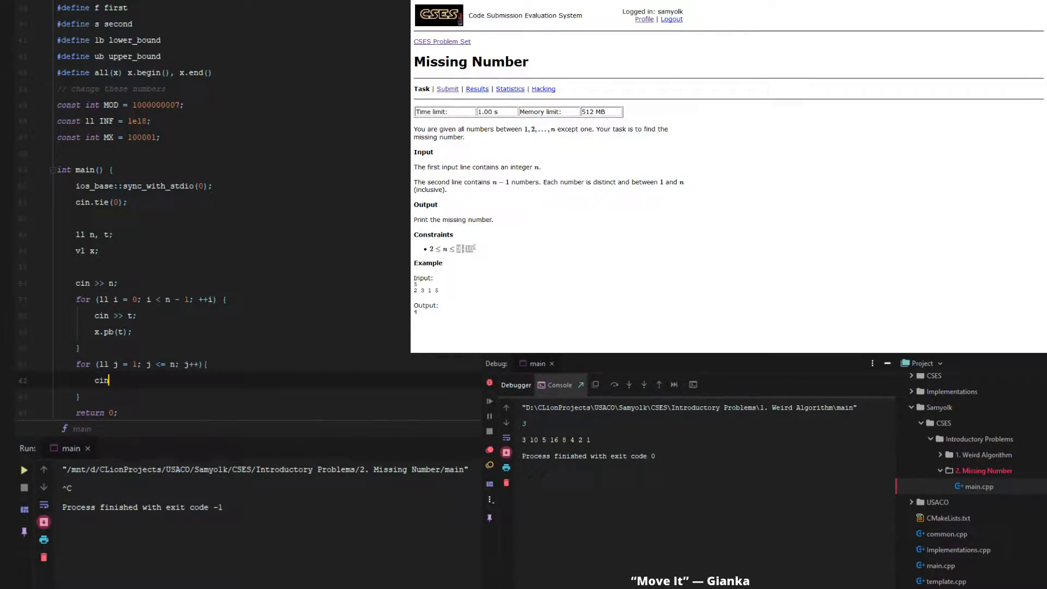
Print j and return when x[j-1] != j, otherwise print n after the loop.
{"action": "type", "text": "x["}
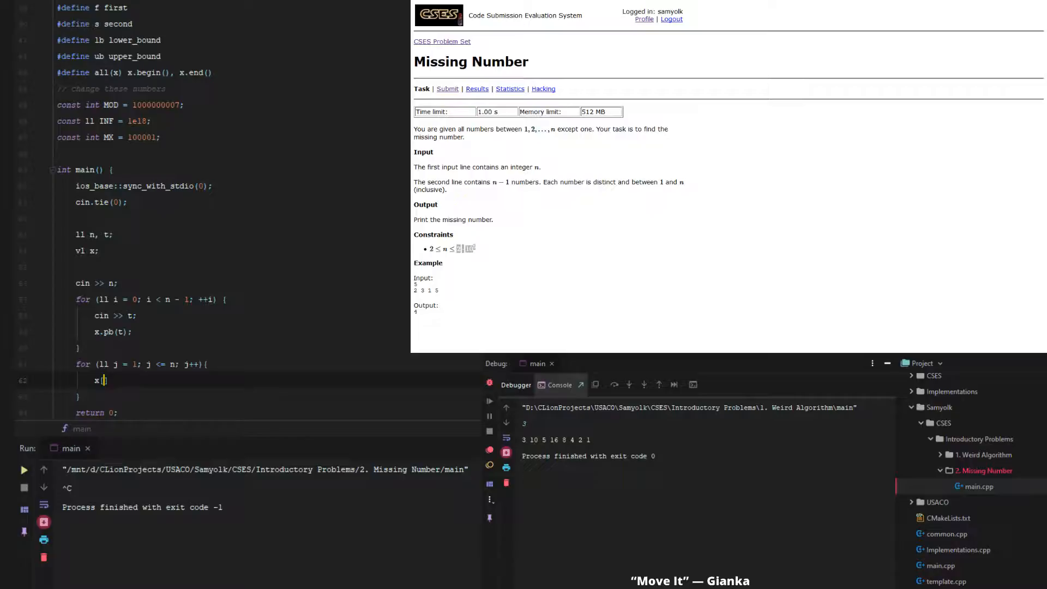
{"action": "type", "text": "if("}
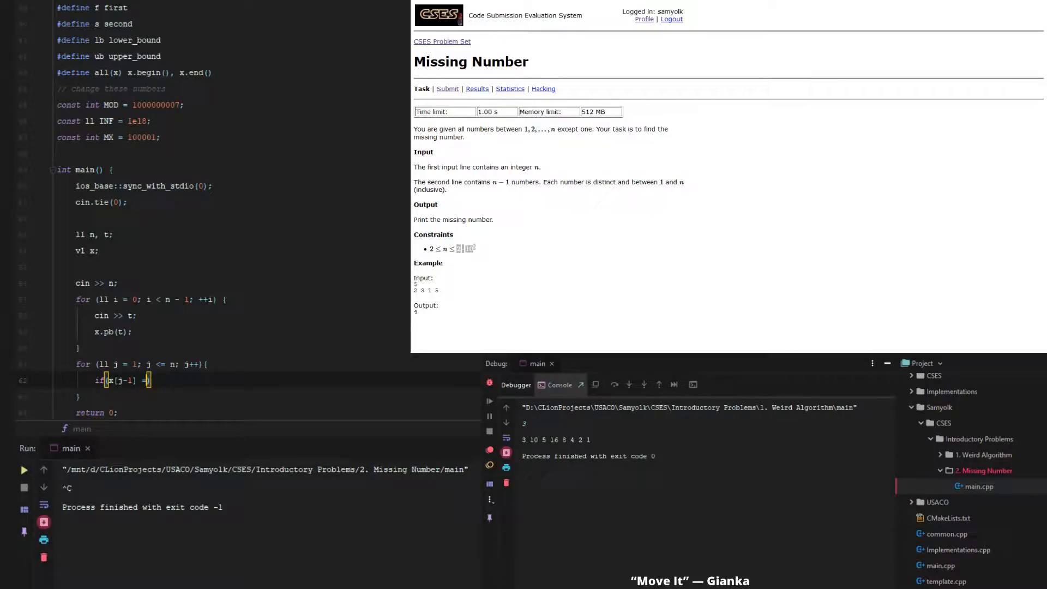
{"action": "type", "text": "!="}
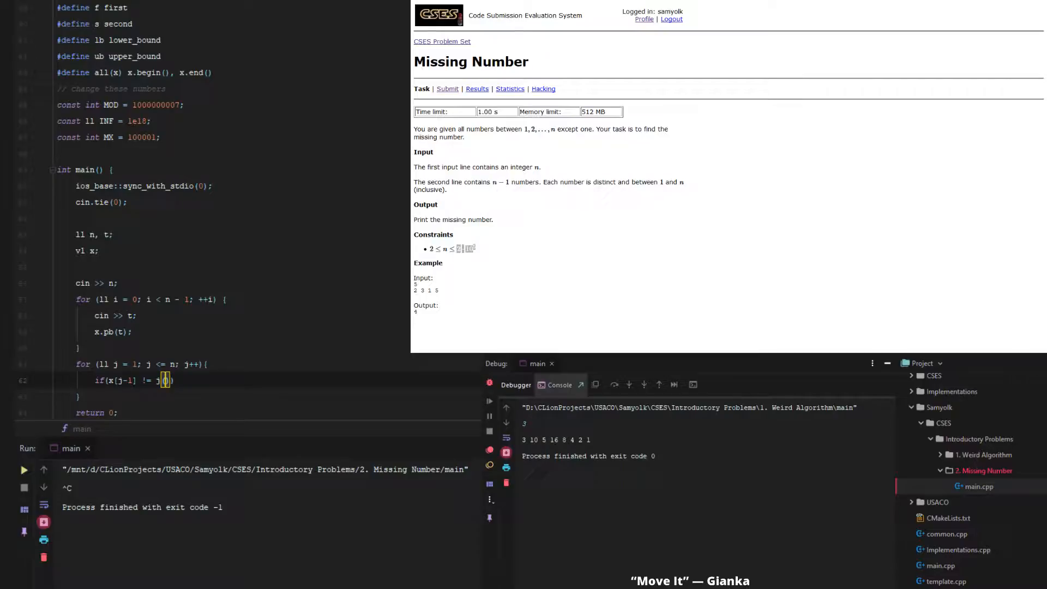
{"action": "type", "text": "cout"}
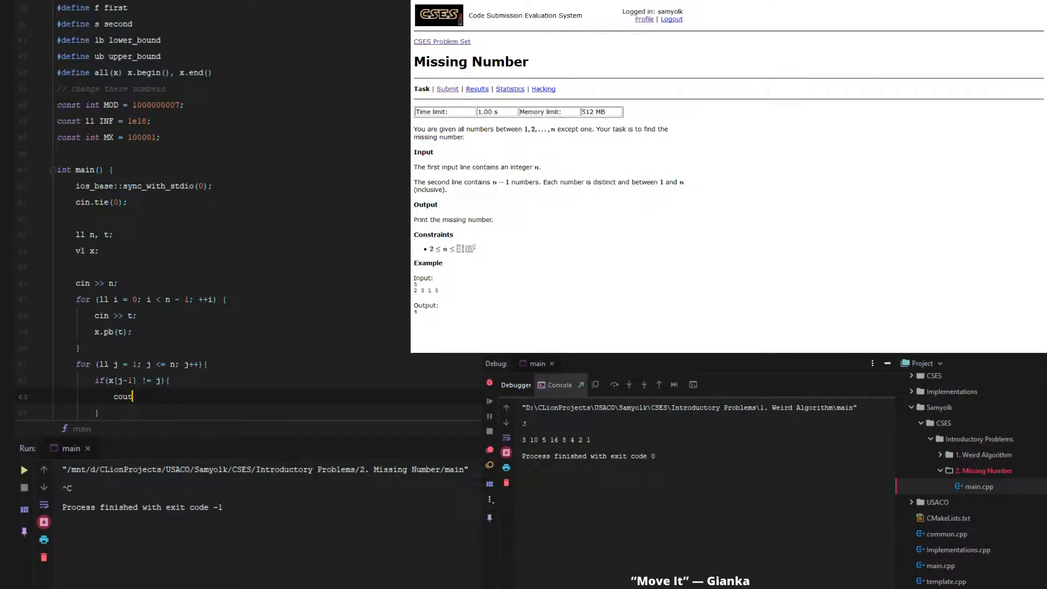
{"action": "type", "text": "<< j;"}
{"action": "type", "text": "return 0;"}
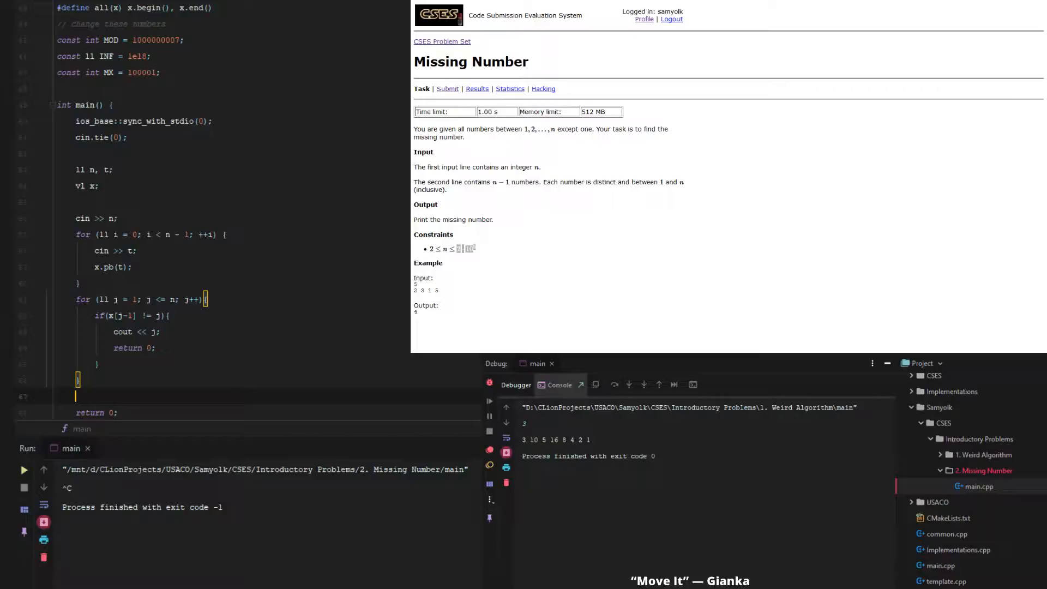
{"action": "type", "text": "cout << n"}
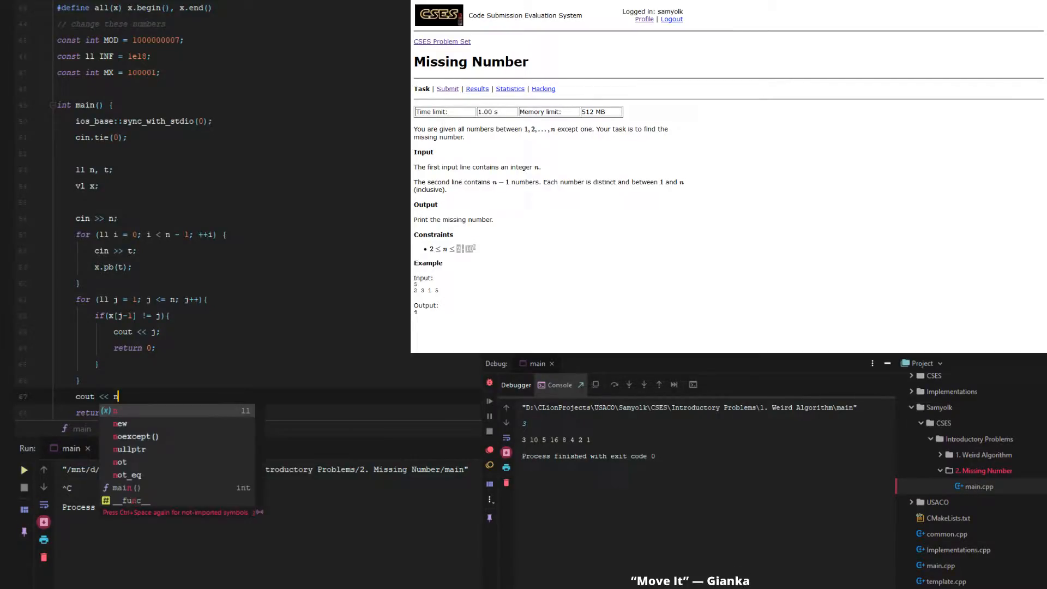
{"action": "type", "text": ";"}
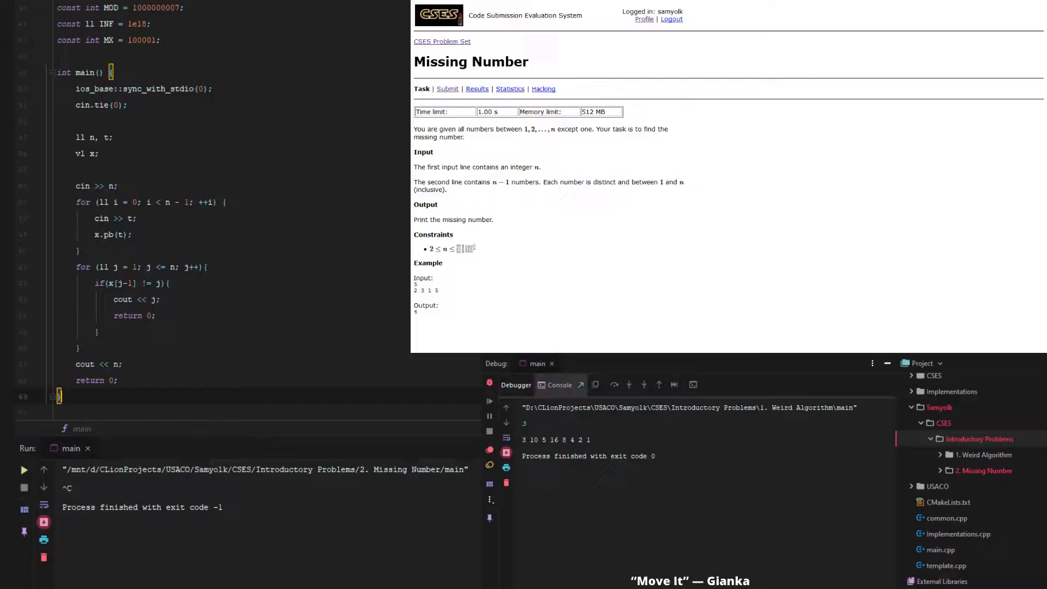
Run the program on sample input 5 / 2 3 1 5; it prints 1, not 4.
{"action": "scroll", "scroll_direction": "down", "scroll_amount": 3}
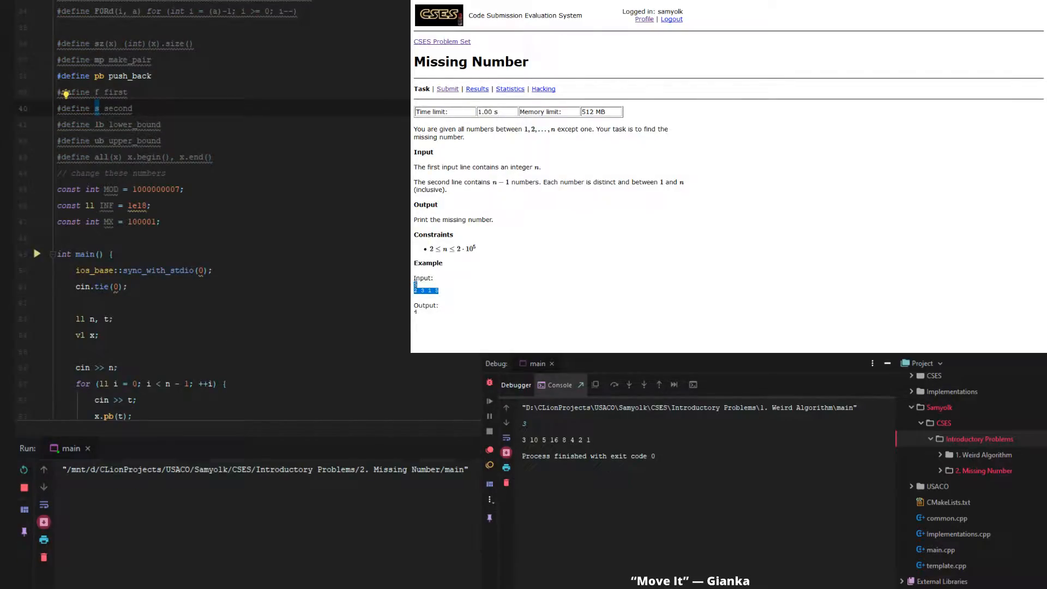
{"action": "left_click", "coordinate": [23, 469]}
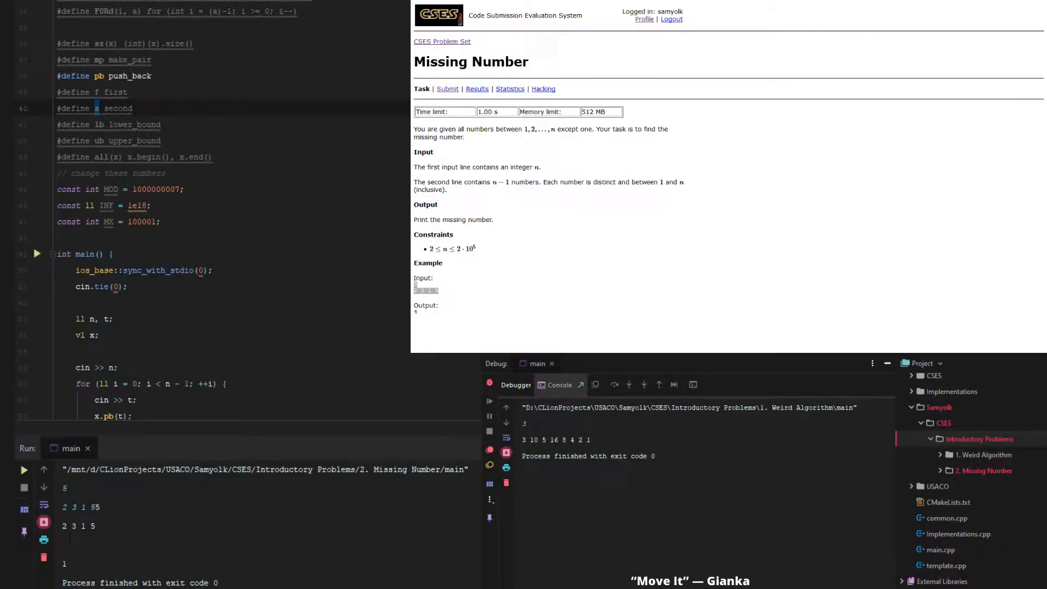
{"action": "scroll", "scroll_direction": "down", "scroll_amount": 3}
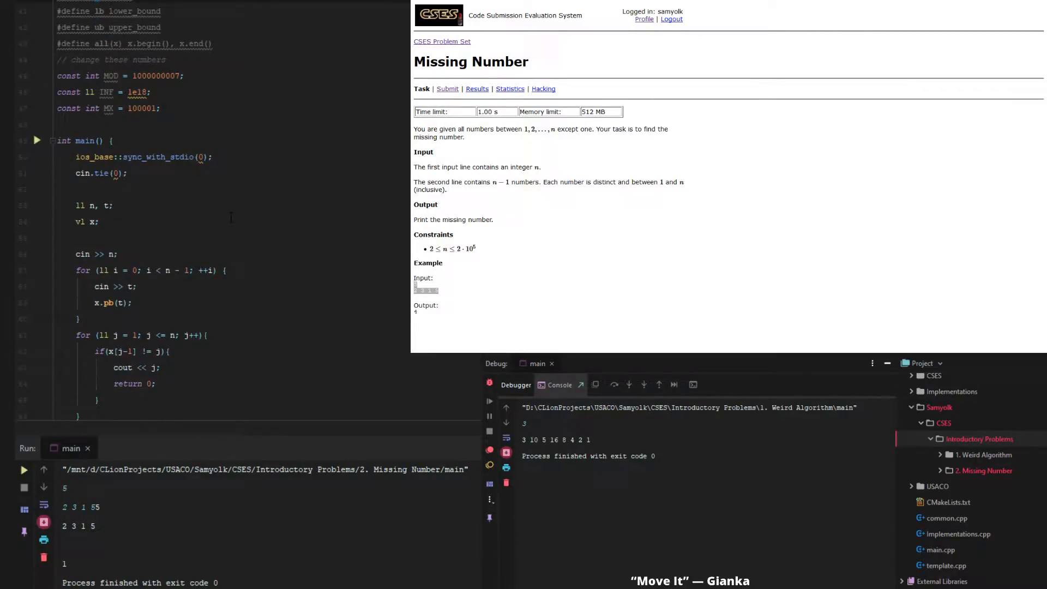
{"action": "scroll", "scroll_direction": "down", "scroll_amount": 3}
{"action": "type", "text": "sort(all(x));"}
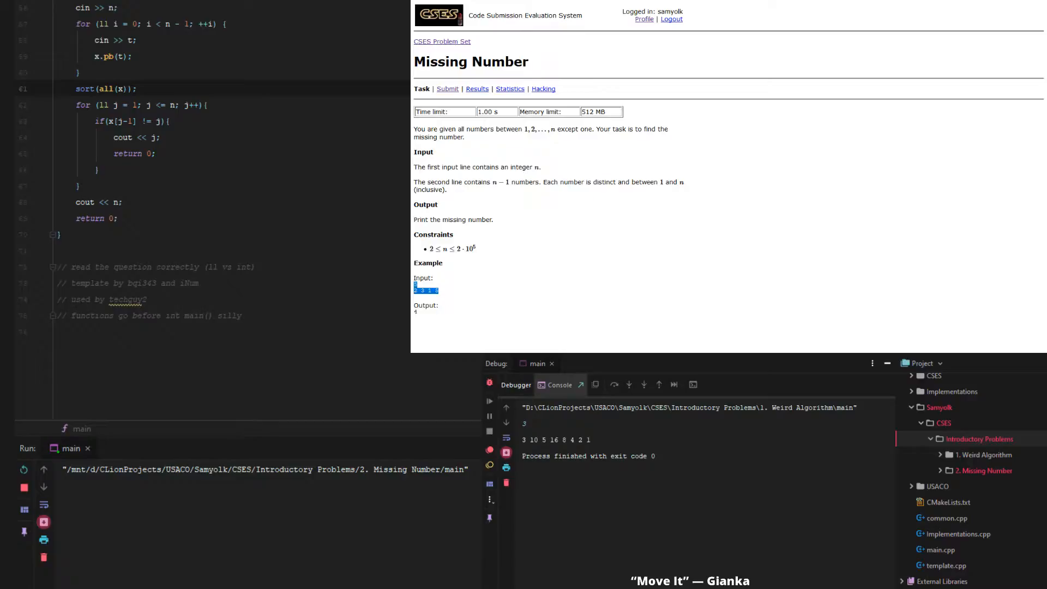
Rerun with sort(all(x)) added; the sample now prints 4.
{"action": "left_click", "coordinate": [23, 469]}
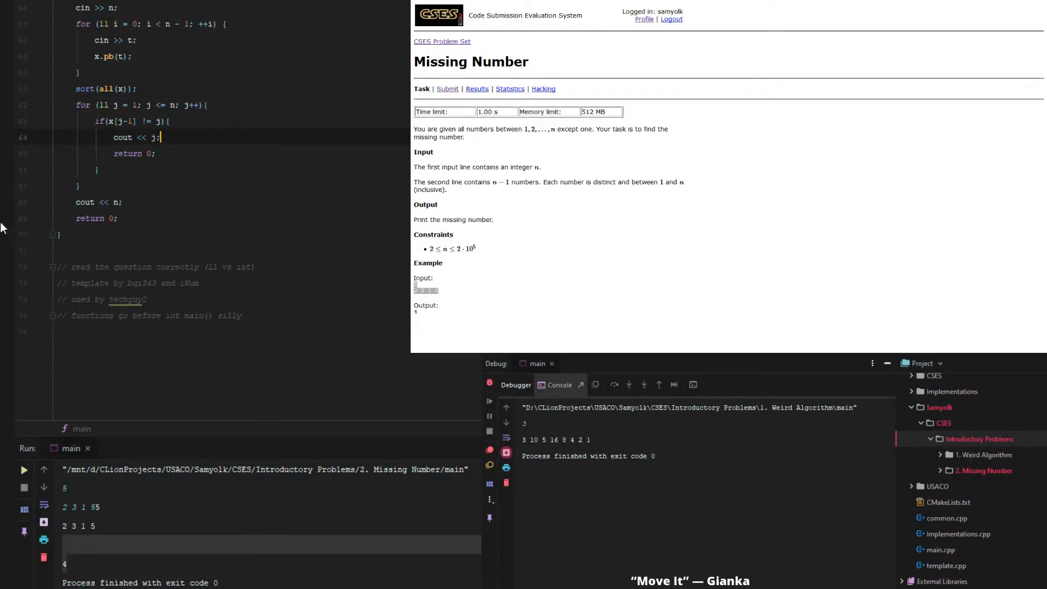
{"action": "left_click", "coordinate": [984, 470]}
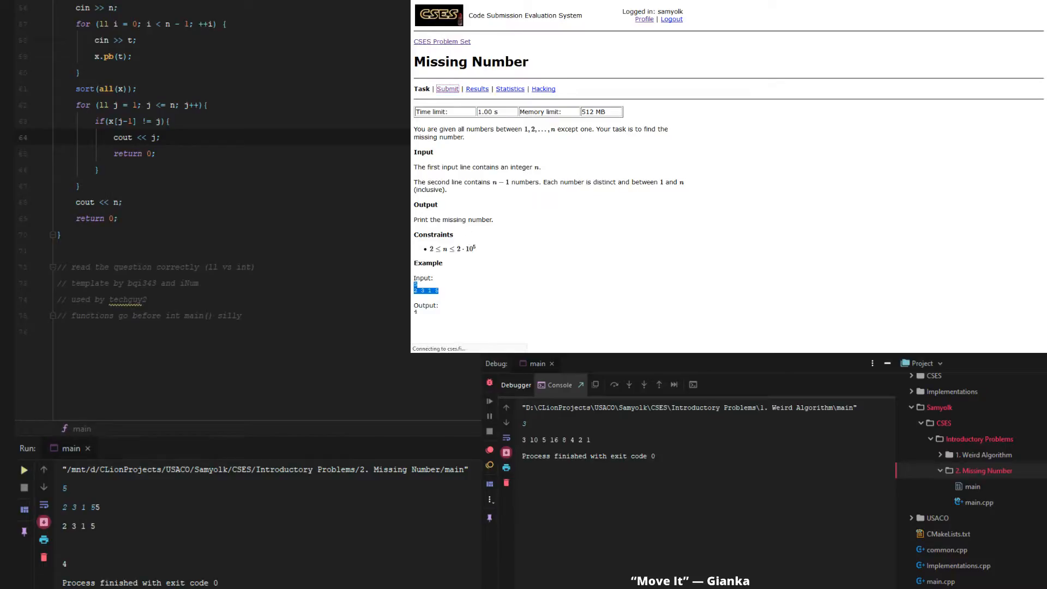
Upload main.cpp as a C++11 submission; all 12 tests are accepted.
{"action": "left_click", "coordinate": [446, 89]}
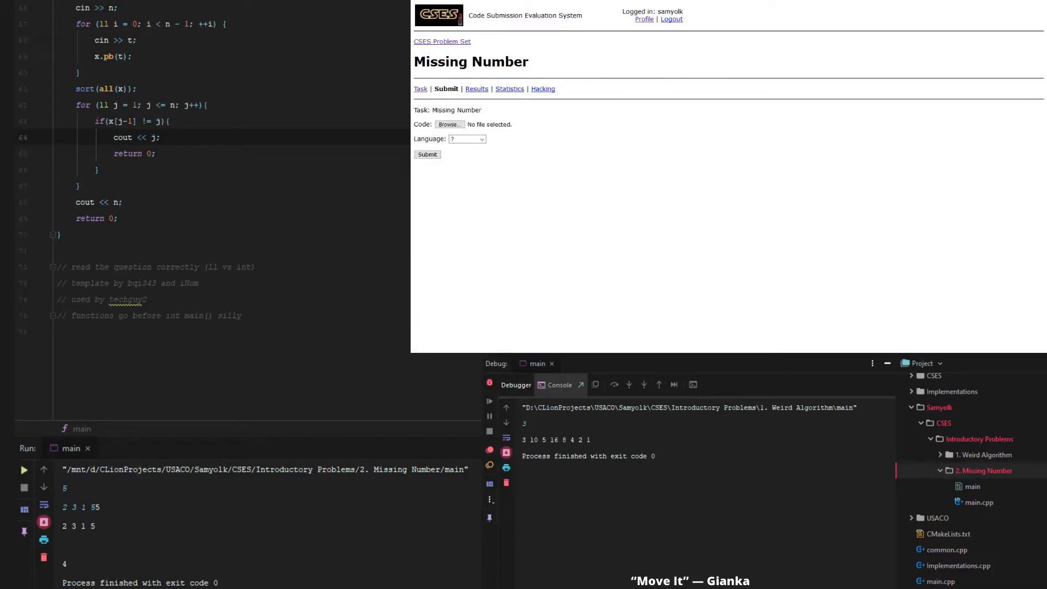
{"action": "left_click", "coordinate": [449, 125]}
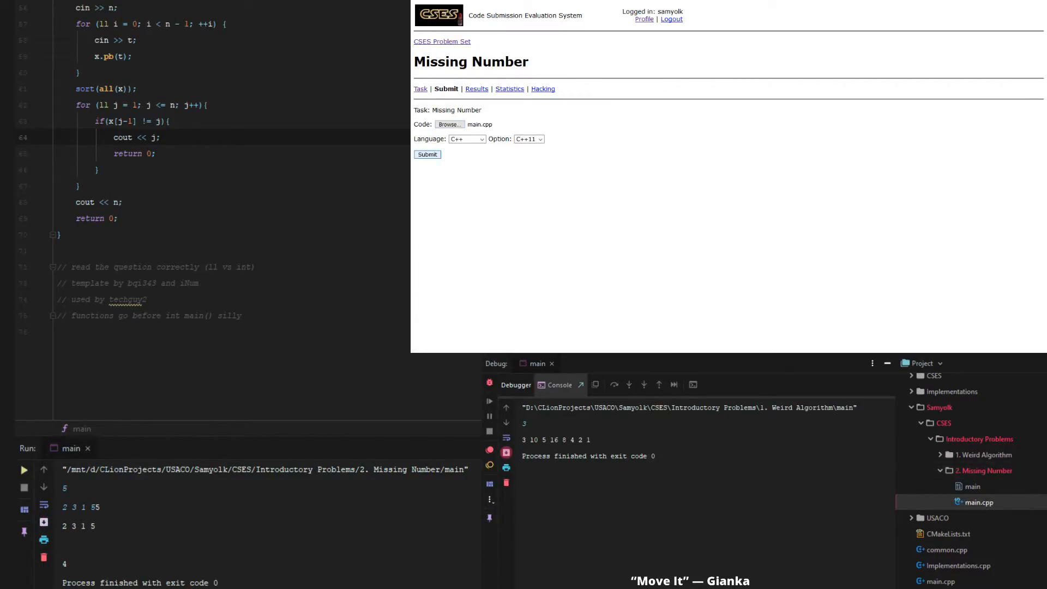
{"action": "left_click", "coordinate": [427, 154]}
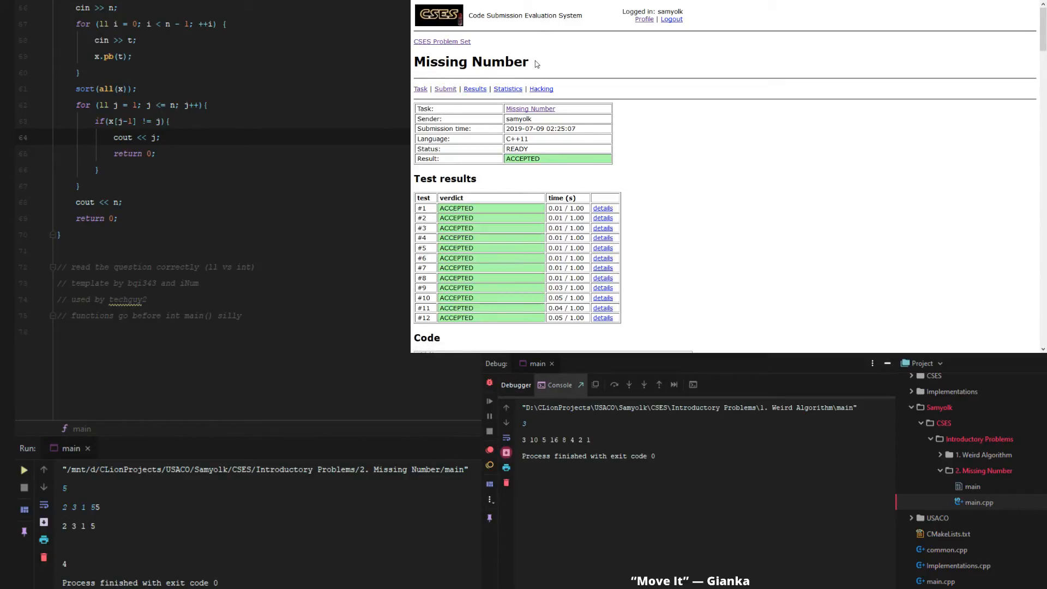
{"action": "mouse_move", "coordinate": [502, 205]}
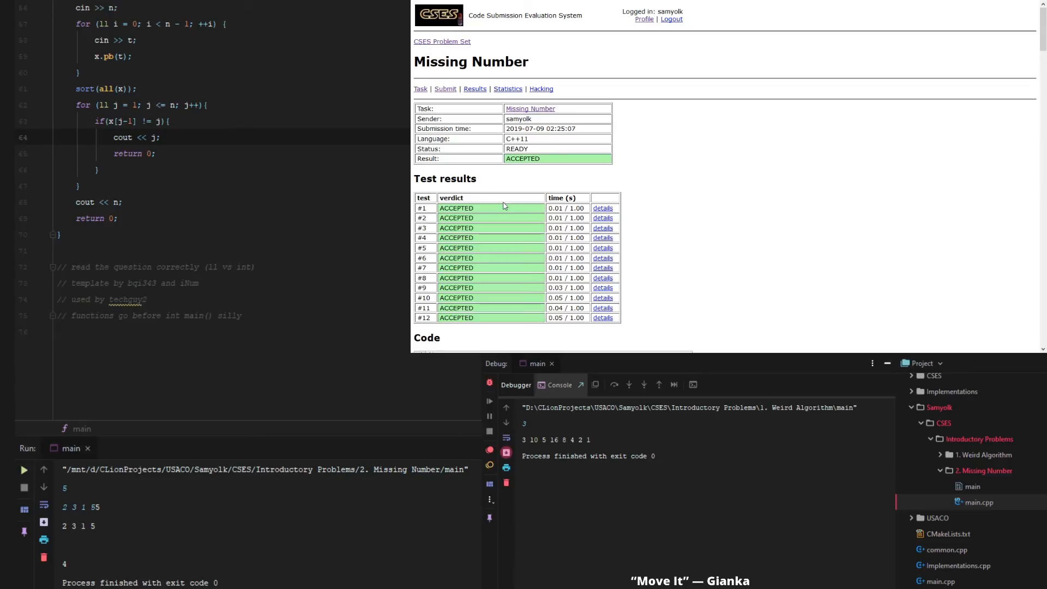
{"action": "mouse_move", "coordinate": [561, 193]}
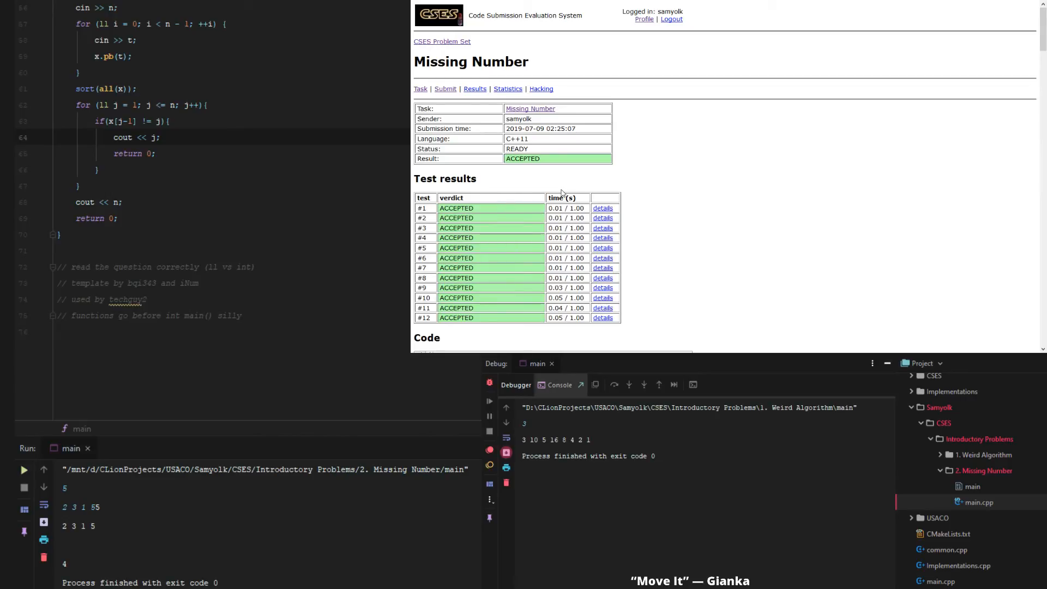